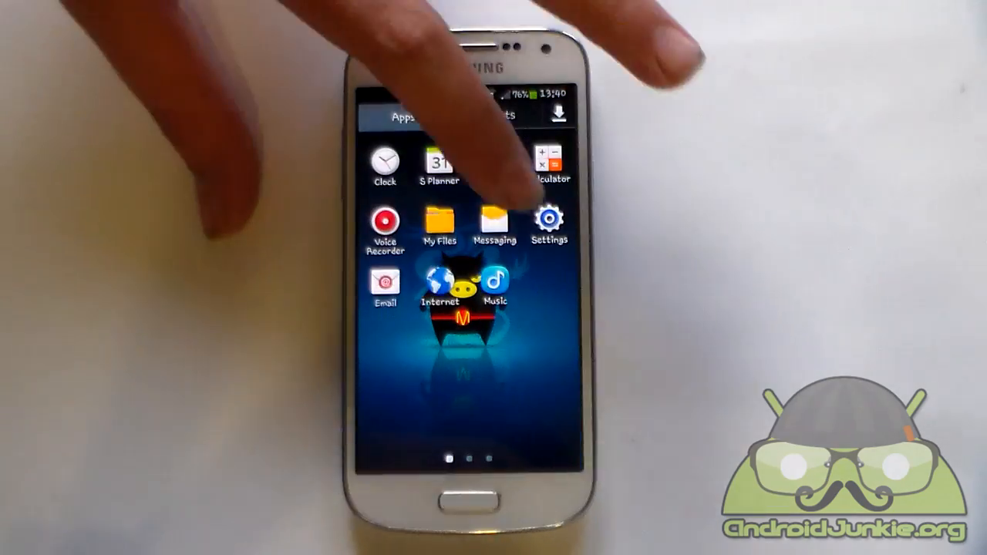
# Swipe through the app drawer to reach and launch Market Helper
pyautogui.hscroll(-3)
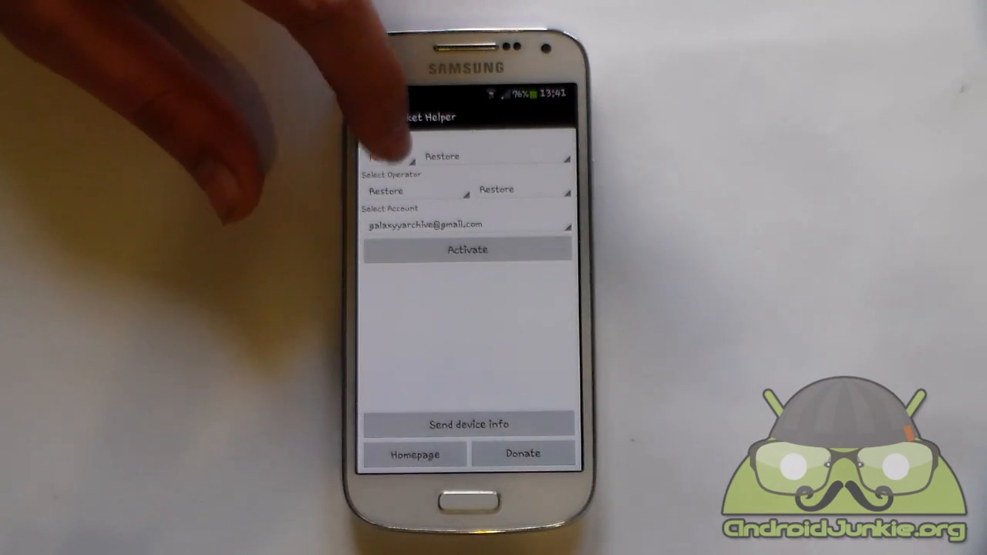
# Choose LGE Nexus 4 as the device model and United States as operator country, then activate
pyautogui.click(389, 157)
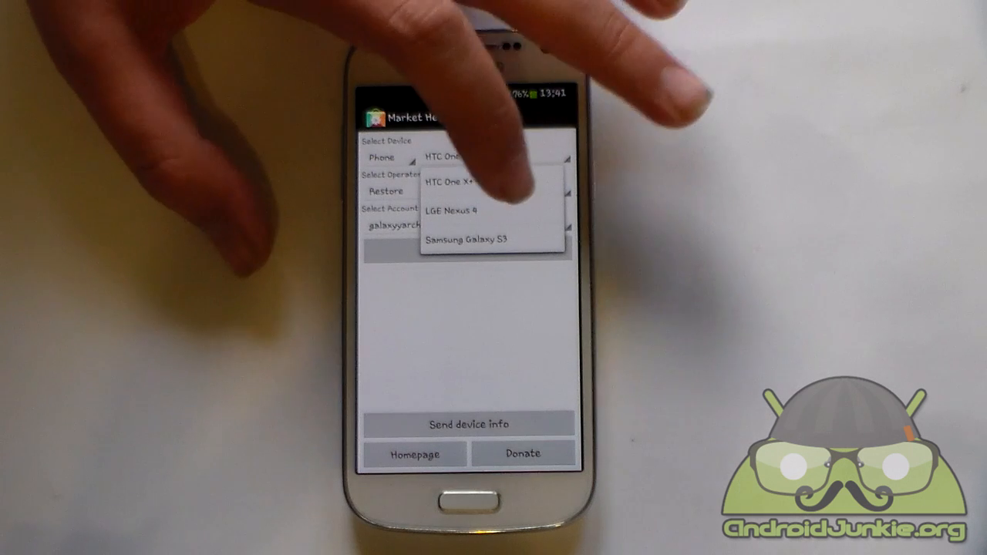
pyautogui.click(465, 181)
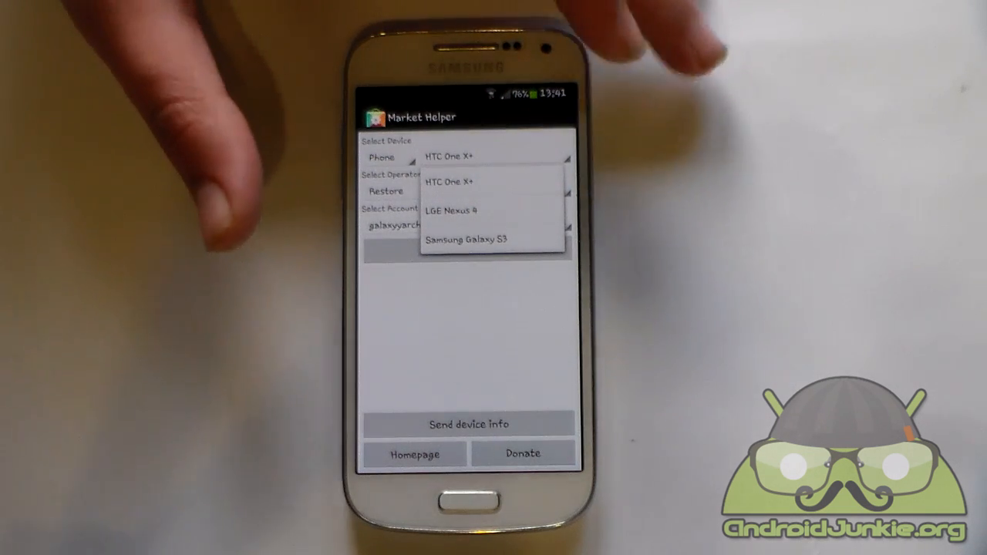
pyautogui.click(452, 209)
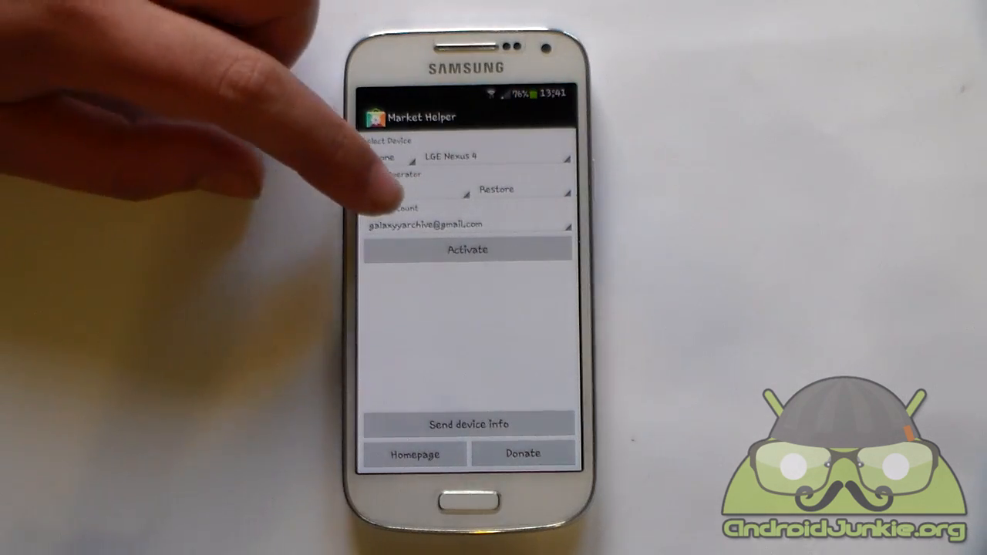
pyautogui.click(412, 190)
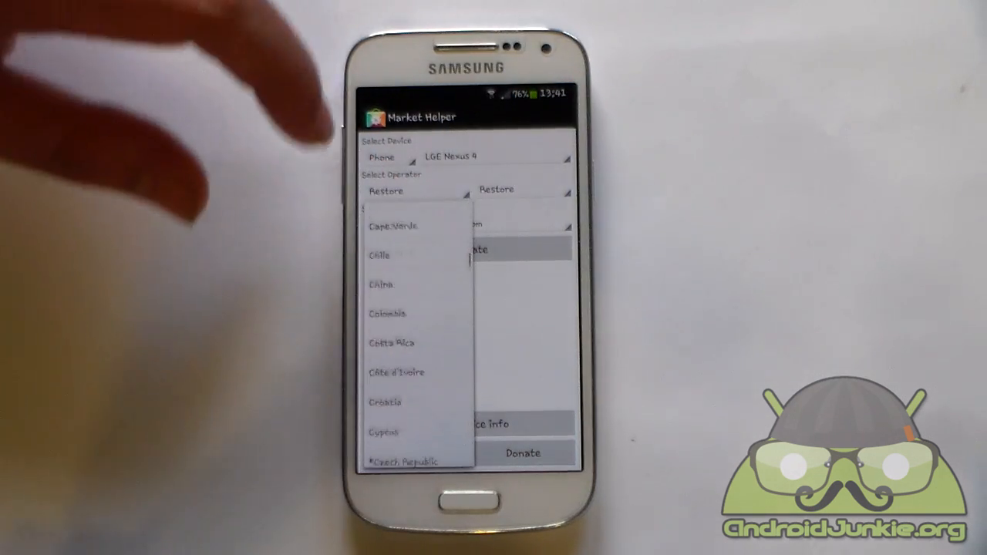
pyautogui.scroll(-3)
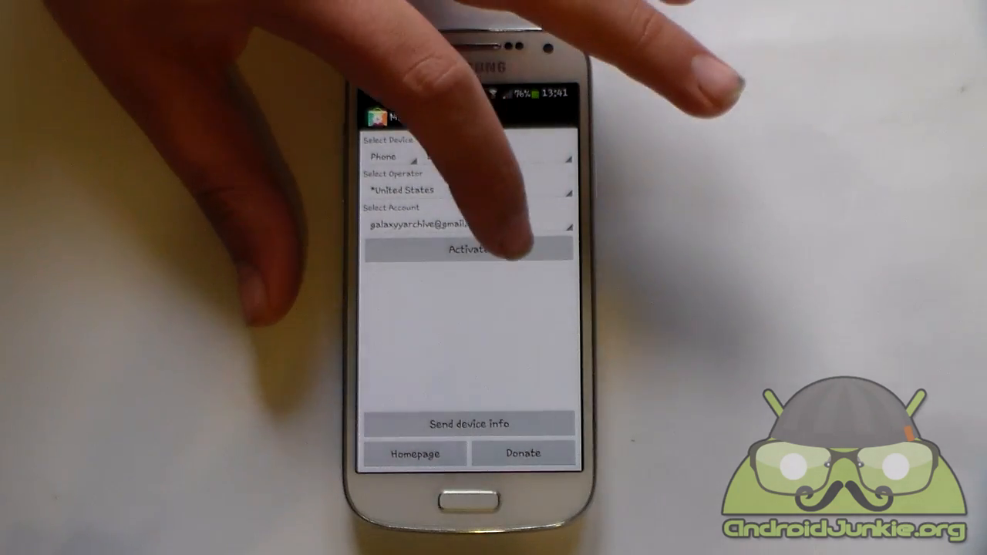
pyautogui.click(467, 250)
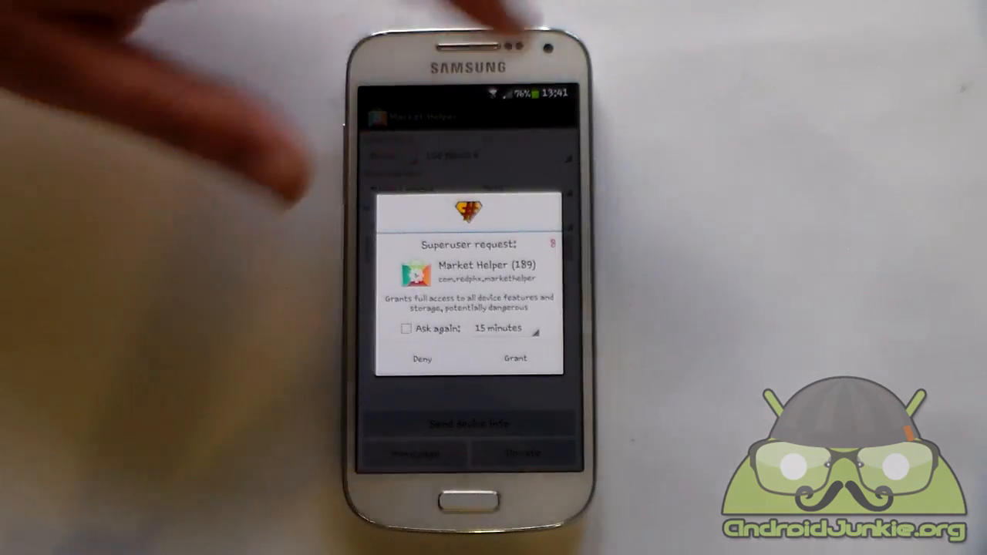
# Grant Market Helper superuser access so the Google sign-in page opens
pyautogui.click(515, 359)
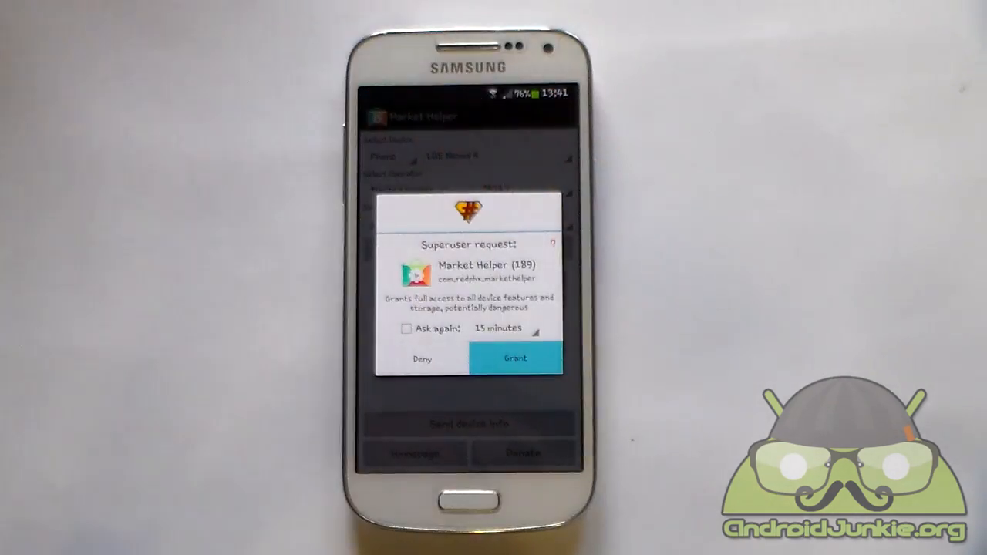
pyautogui.click(516, 357)
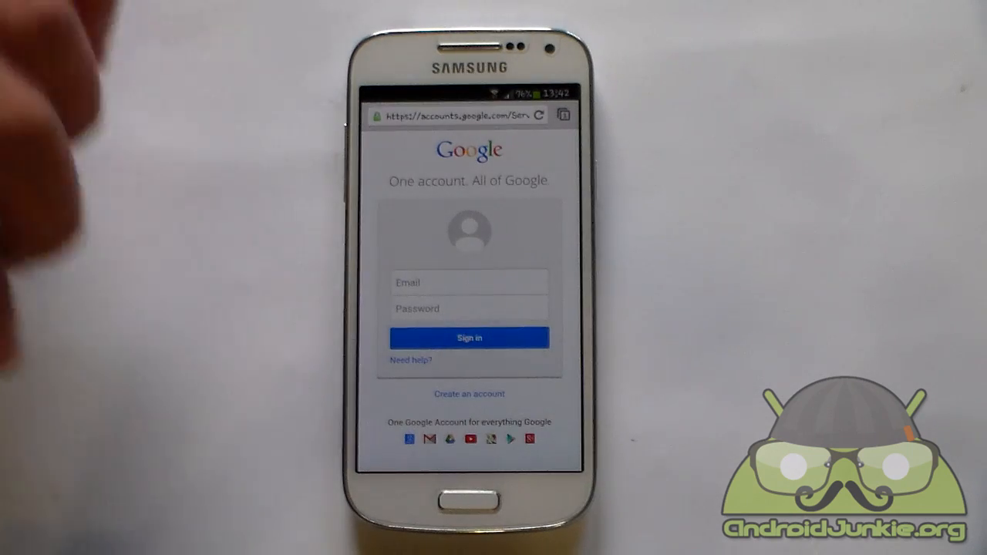
# Sign in to the Google account and reach the Spell Sword Play store page
pyautogui.click(469, 283)
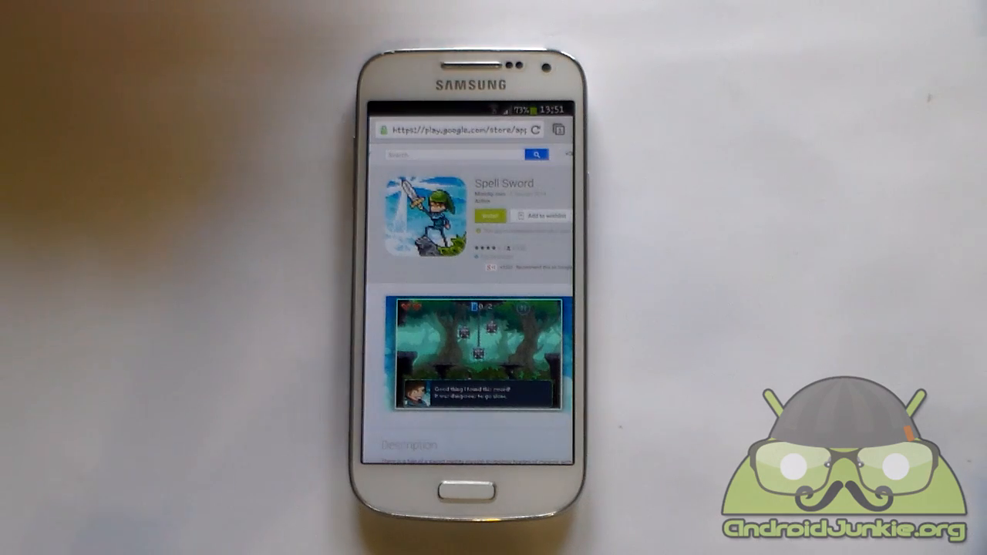
# Install Spell Sword on the phone and return to its now-installed store page
pyautogui.click(492, 214)
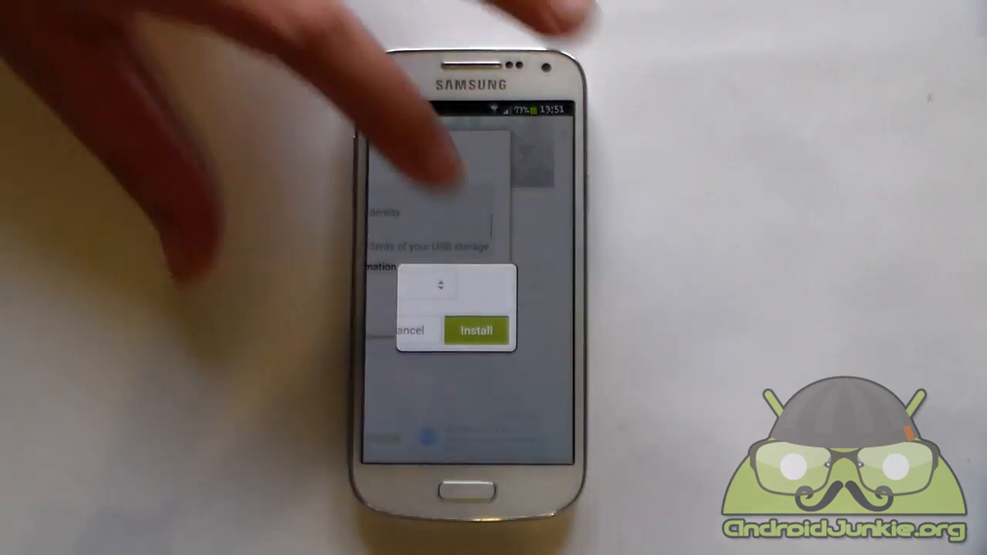
pyautogui.click(474, 329)
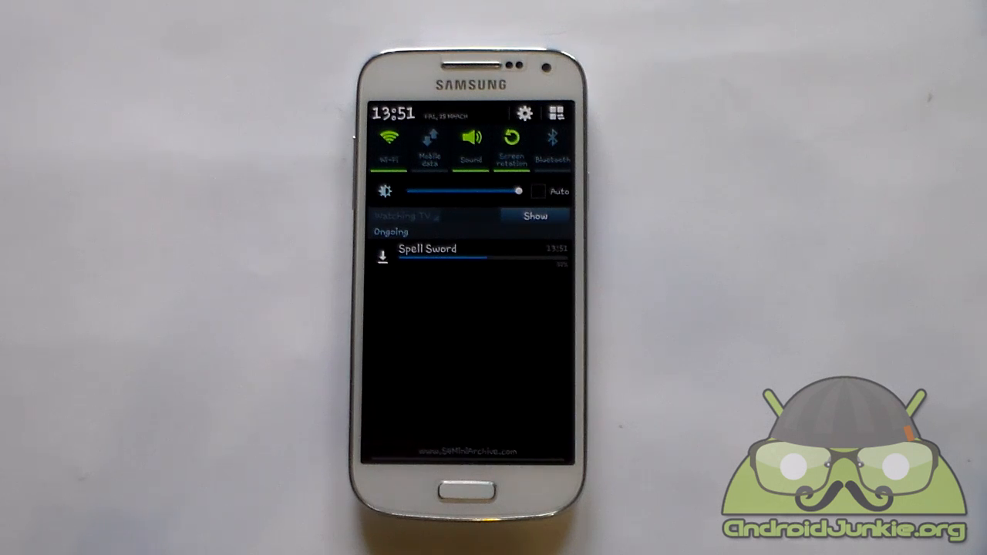
pyautogui.click(427, 248)
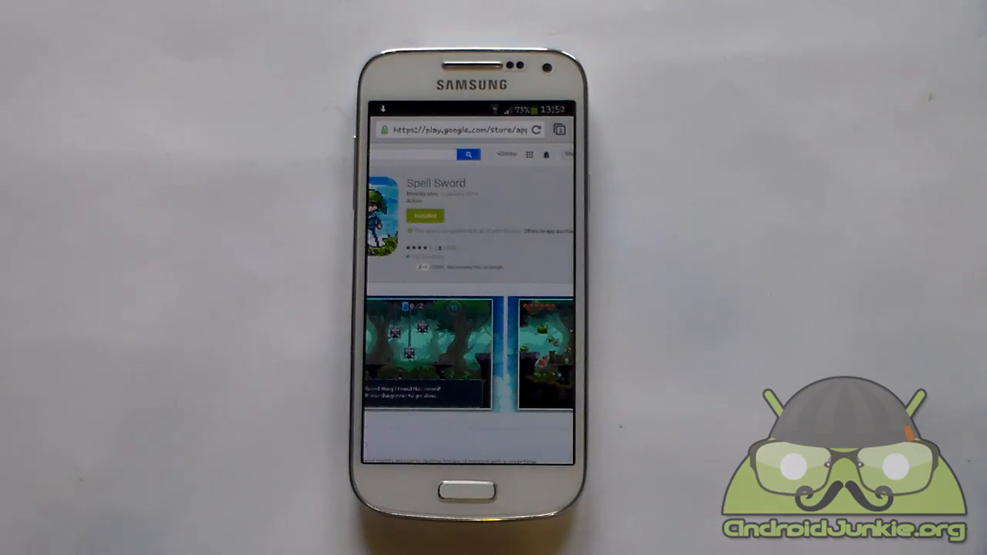